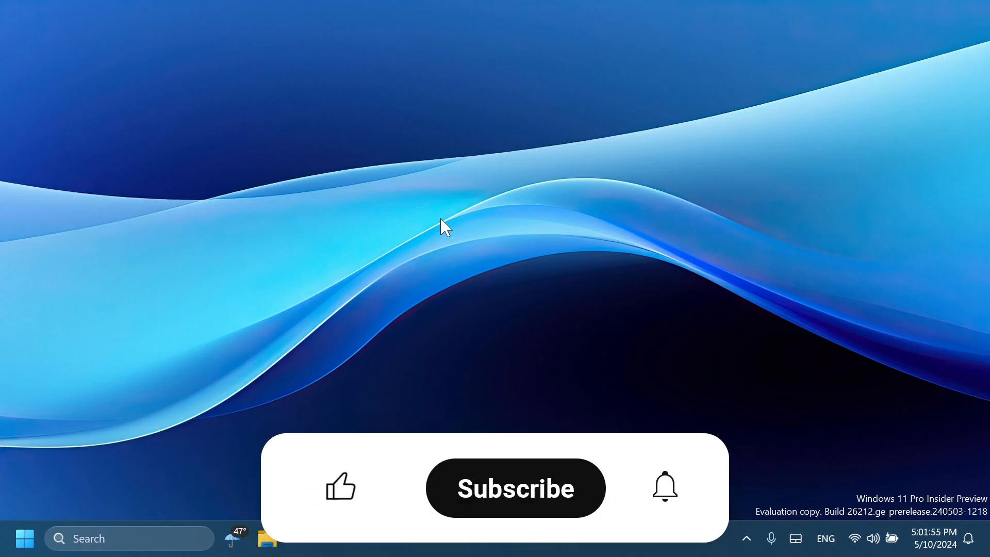
Search Netflix for 'star trek' and view the results grid
left_click(340, 486)
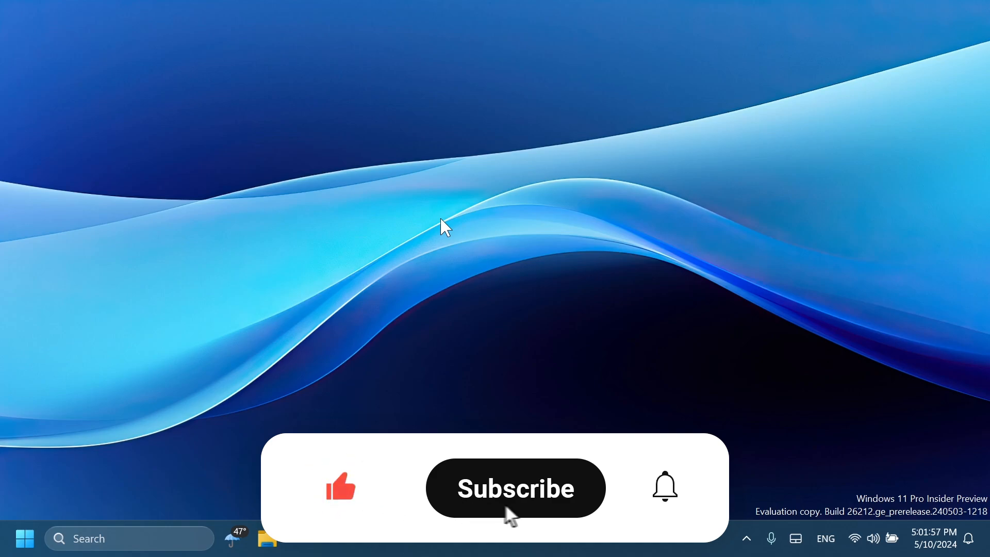
left_click(516, 487)
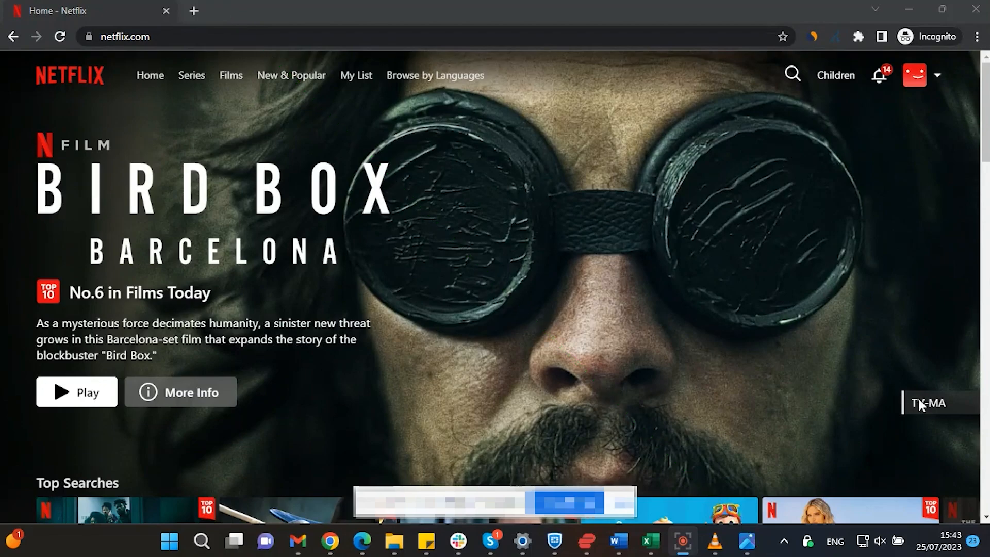
type("star trek")
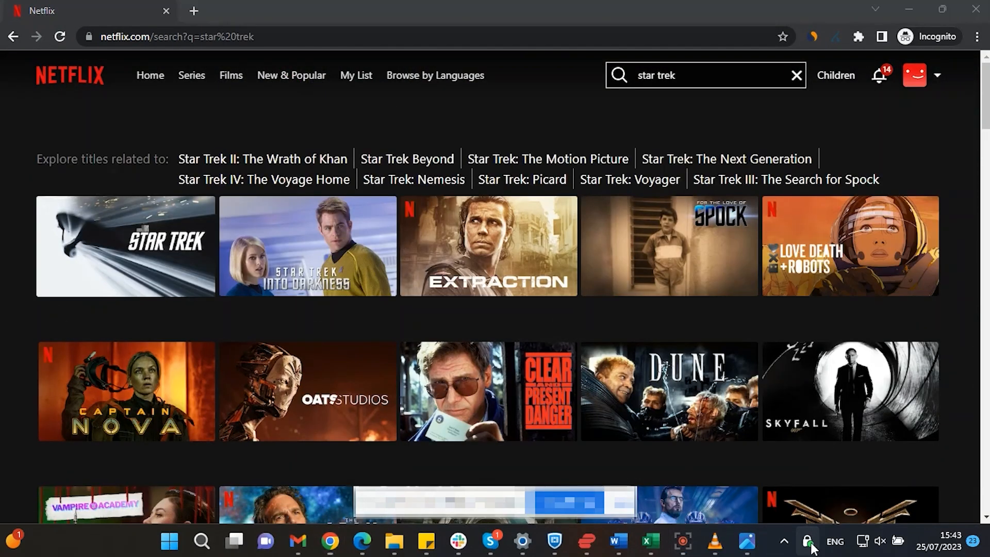
left_click(808, 541)
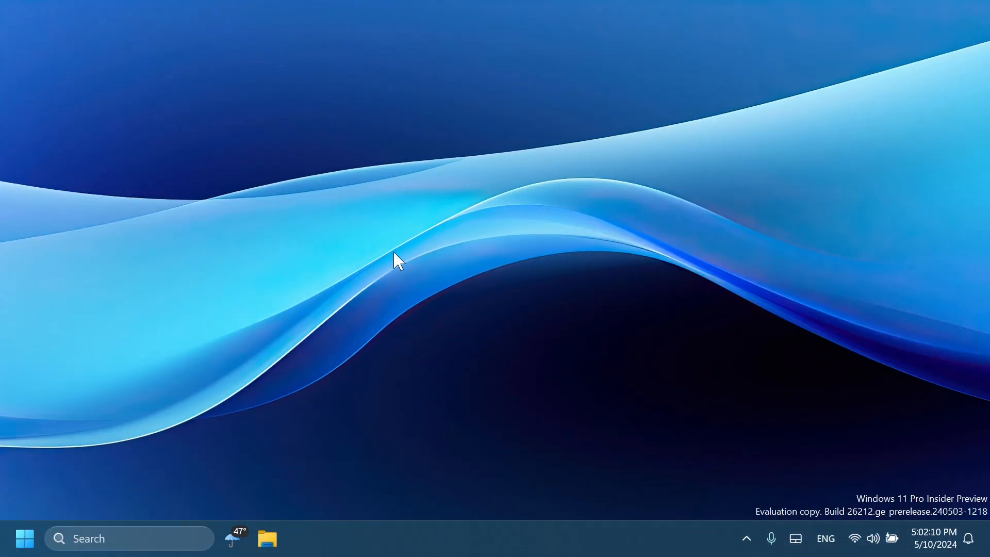
mouse_move(265, 303)
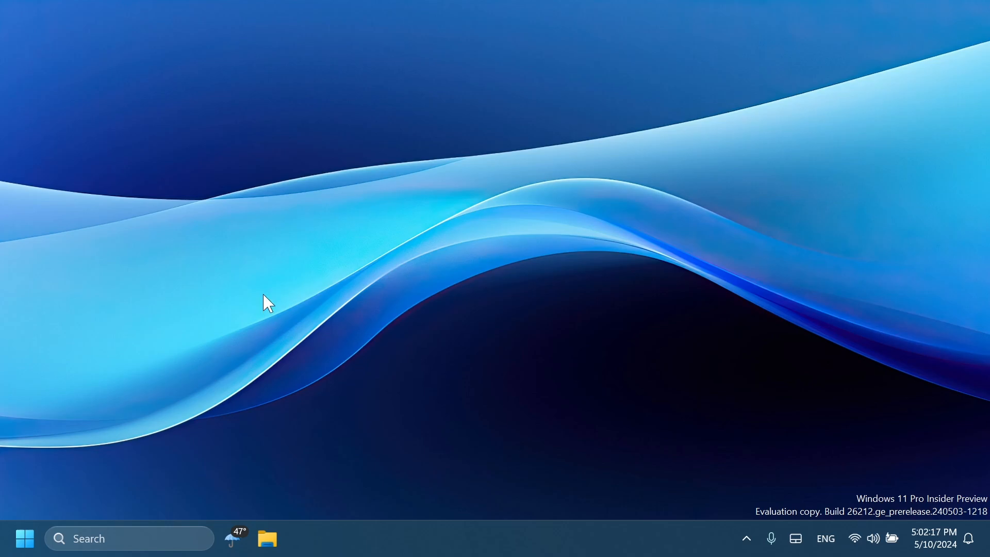
Open the Start menu, then go to its Start personalization settings
left_click(24, 539)
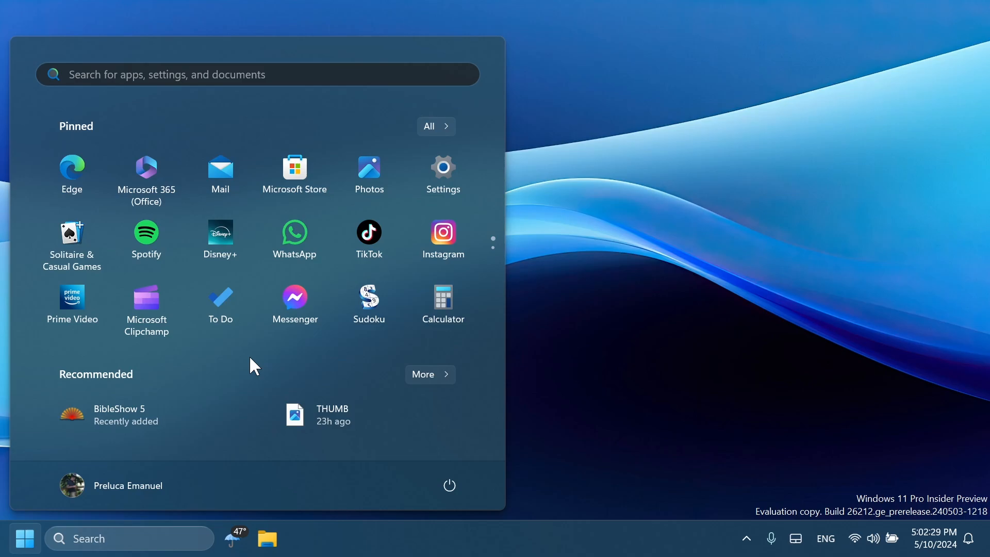
mouse_move(246, 373)
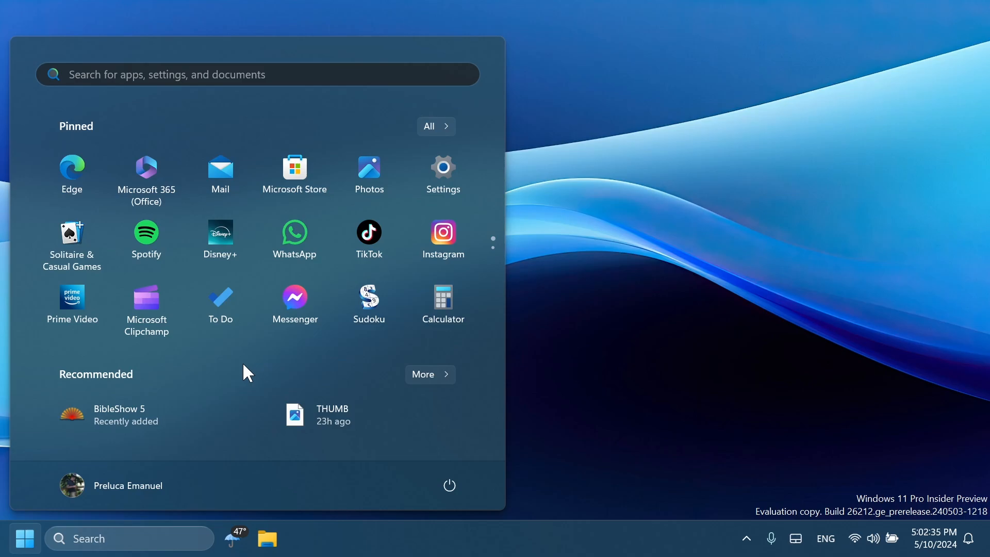
left_click(442, 166)
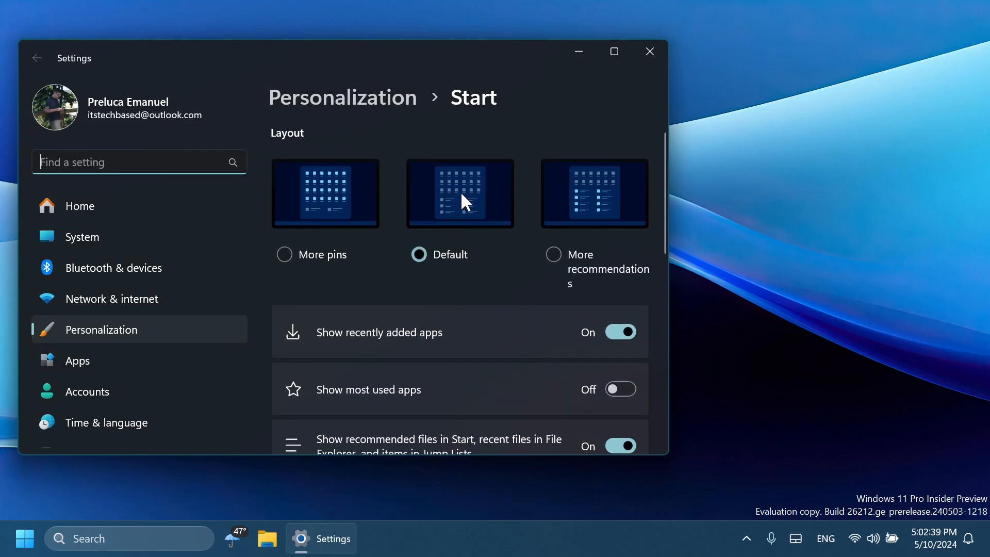
Choose the Default layout on the Settings Start personalization page
left_click(649, 52)
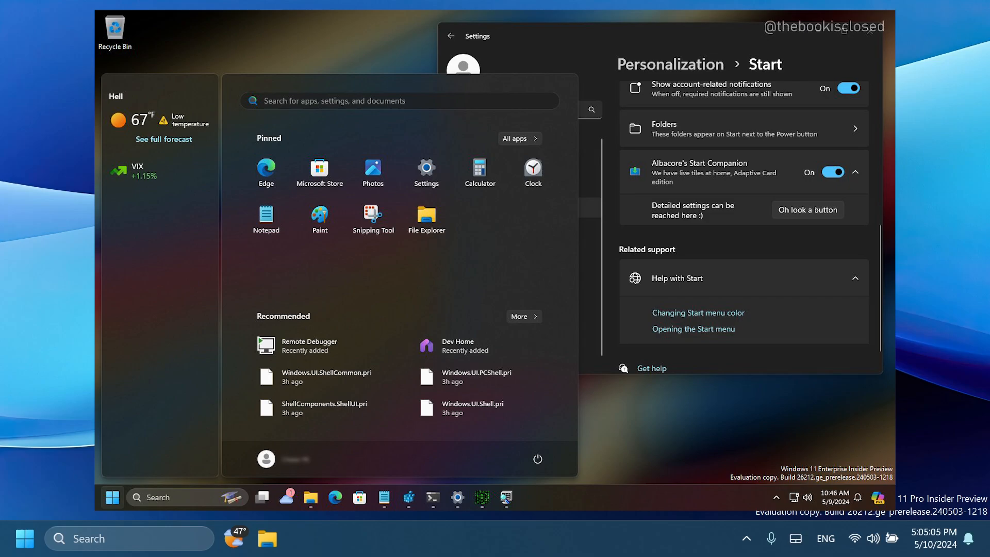
mouse_move(905, 343)
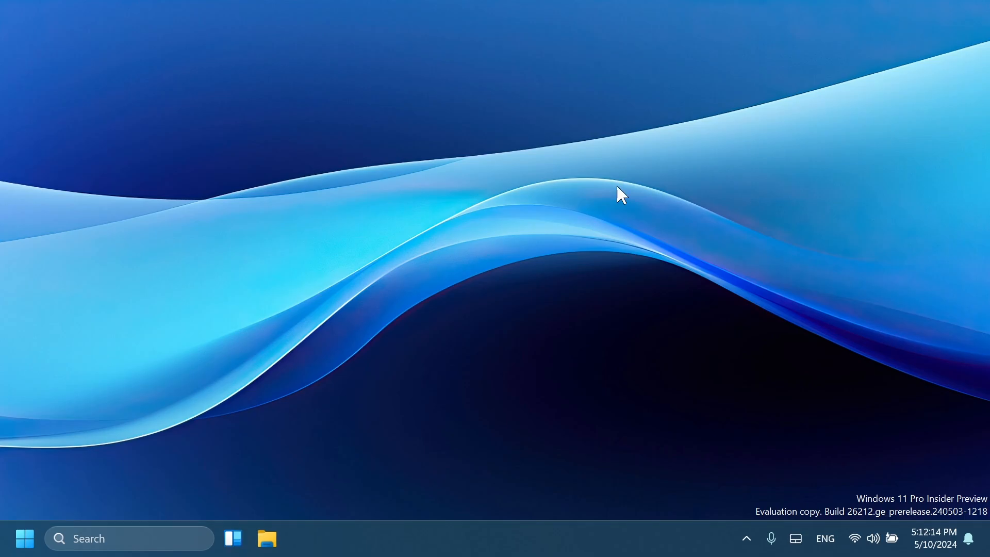
left_click(25, 538)
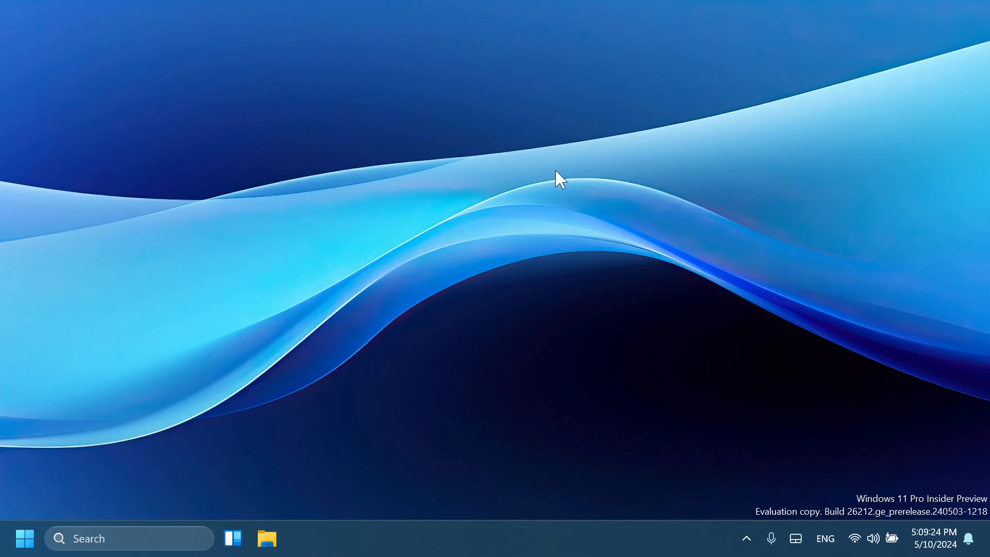
type("se")
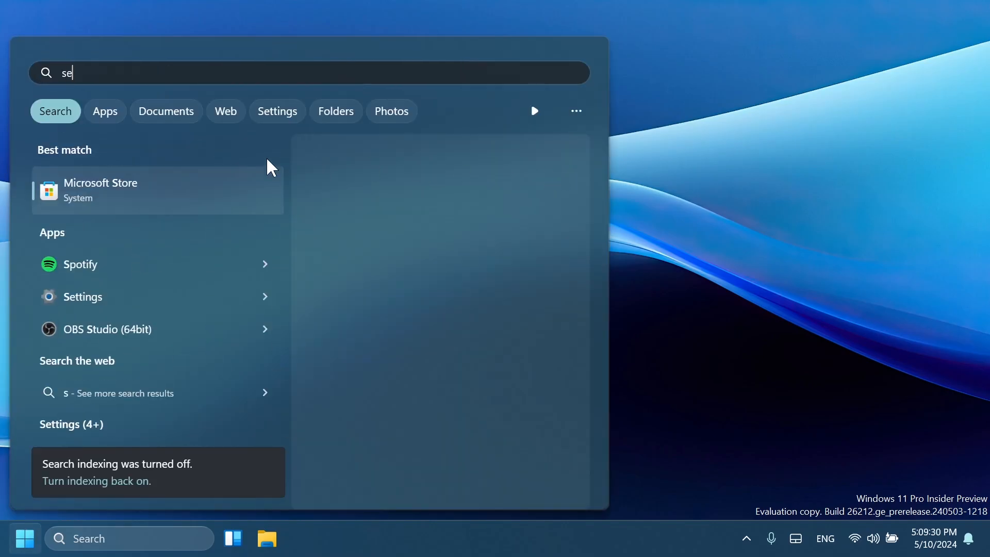
left_click(83, 296)
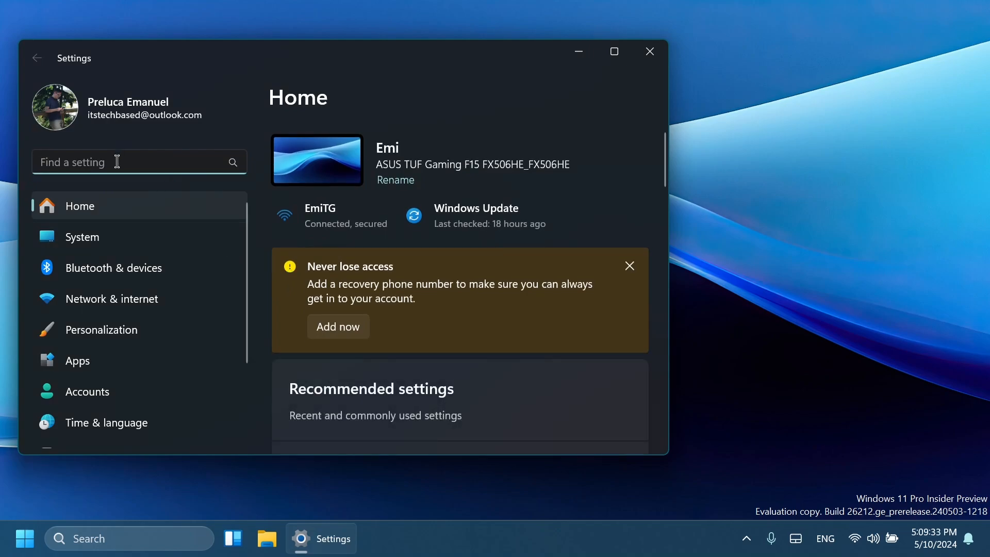
type("dase")
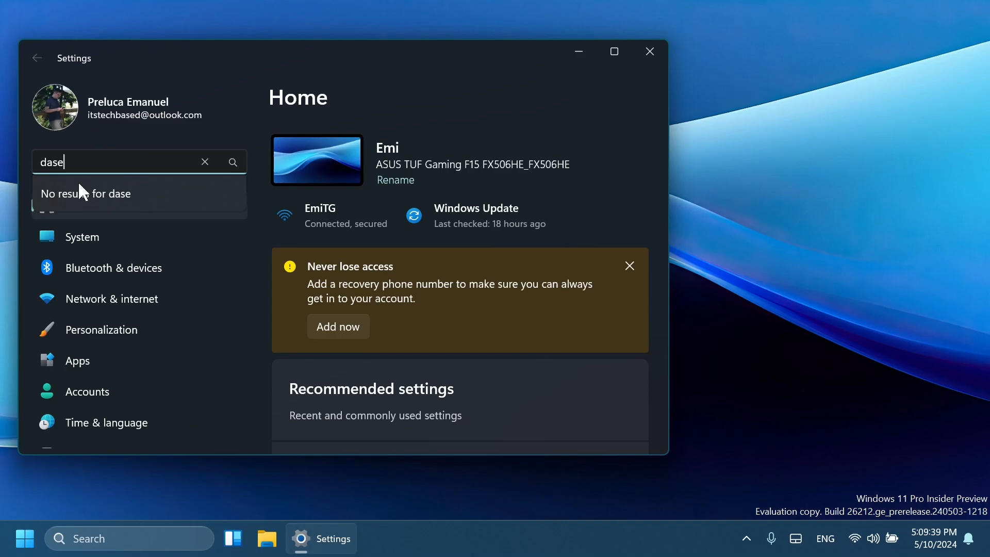
mouse_move(104, 201)
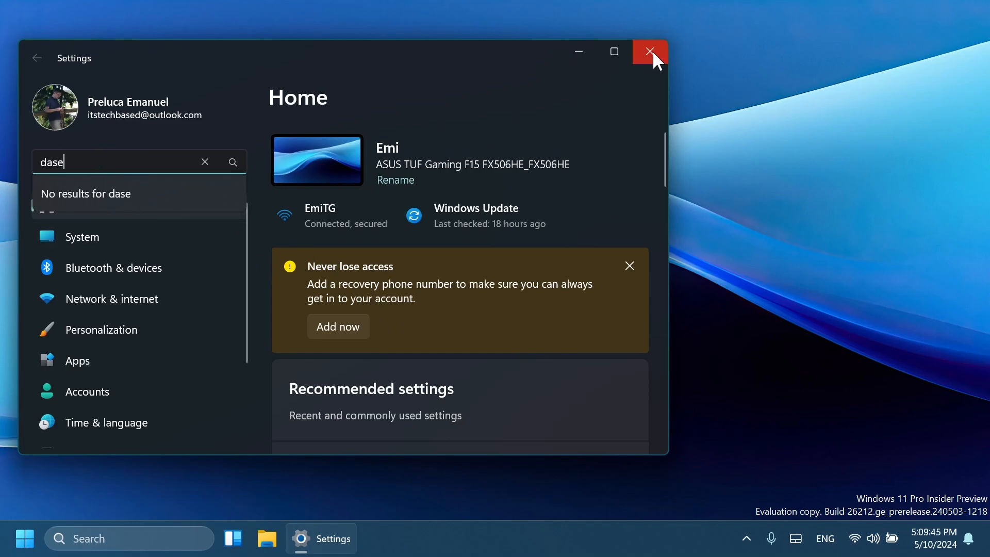
left_click(649, 52)
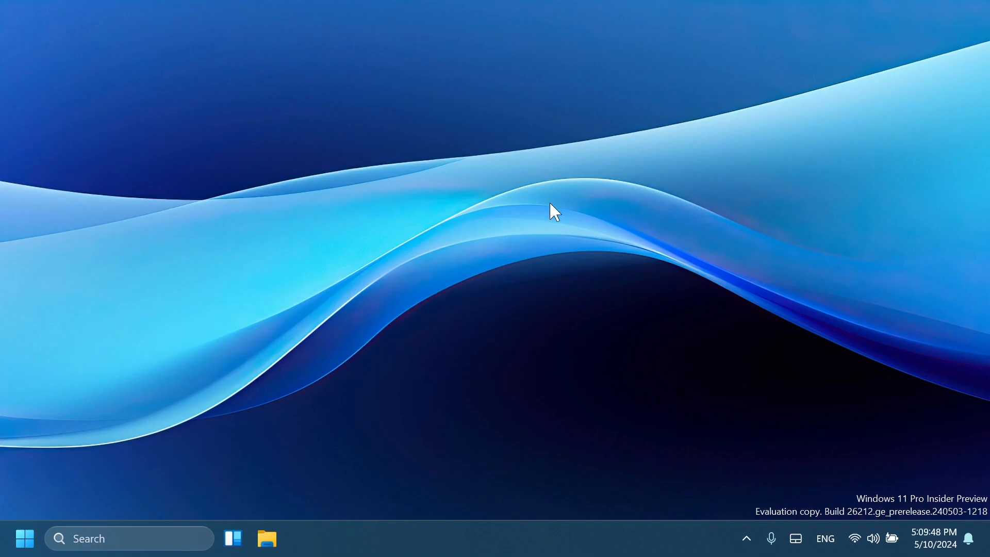
Run 'vivetool /enable /id:4944' in an administrator Command Prompt
left_click(25, 539)
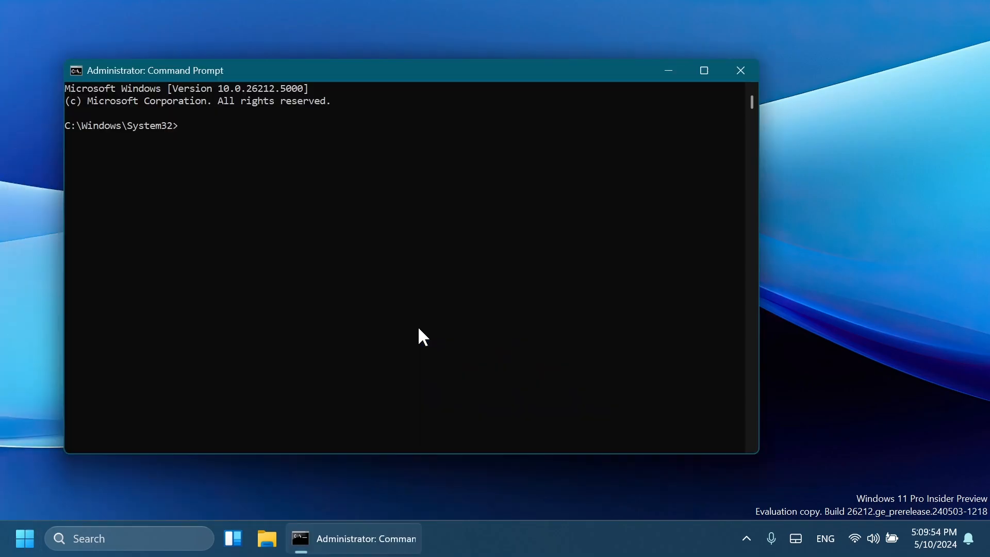
type("v")
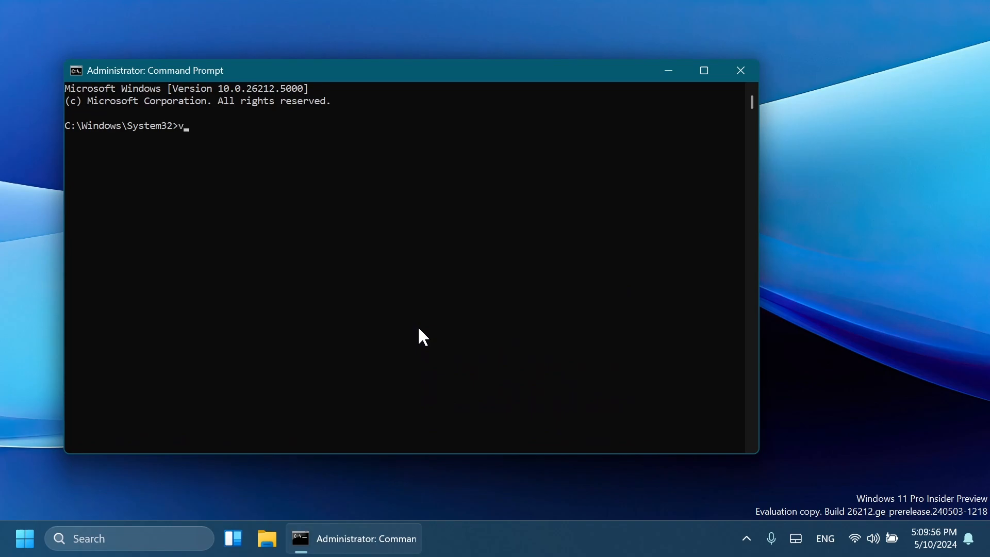
type("ivetool /enable /id")
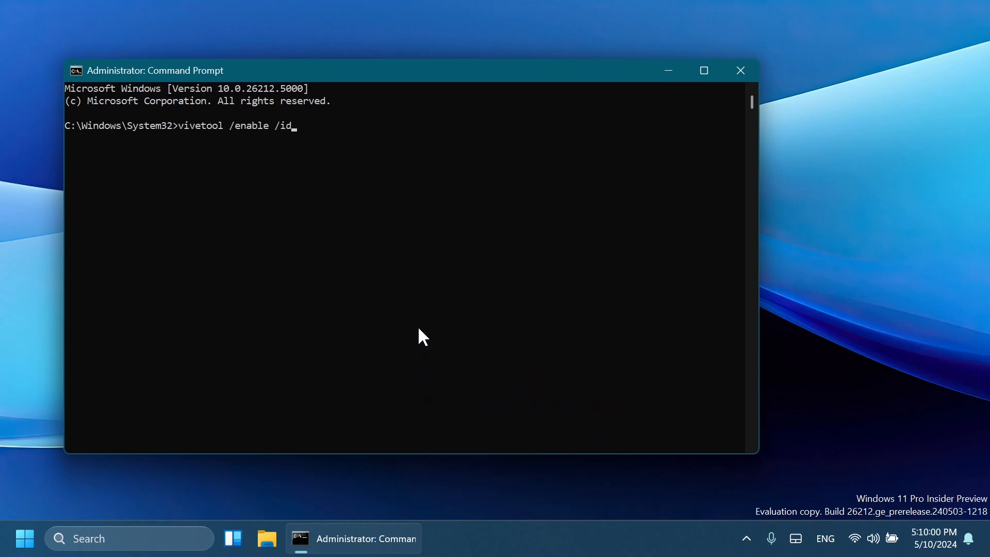
type(":")
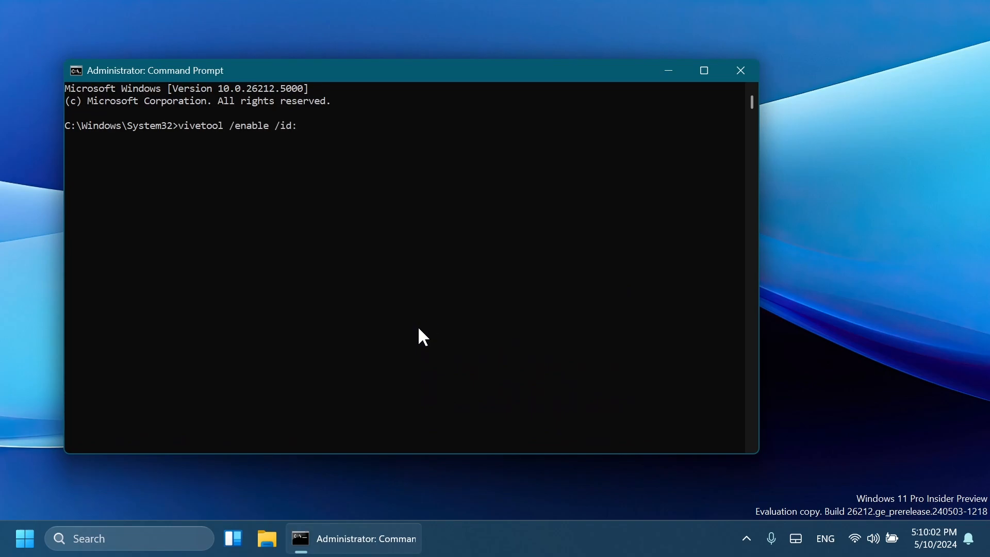
type("4944")
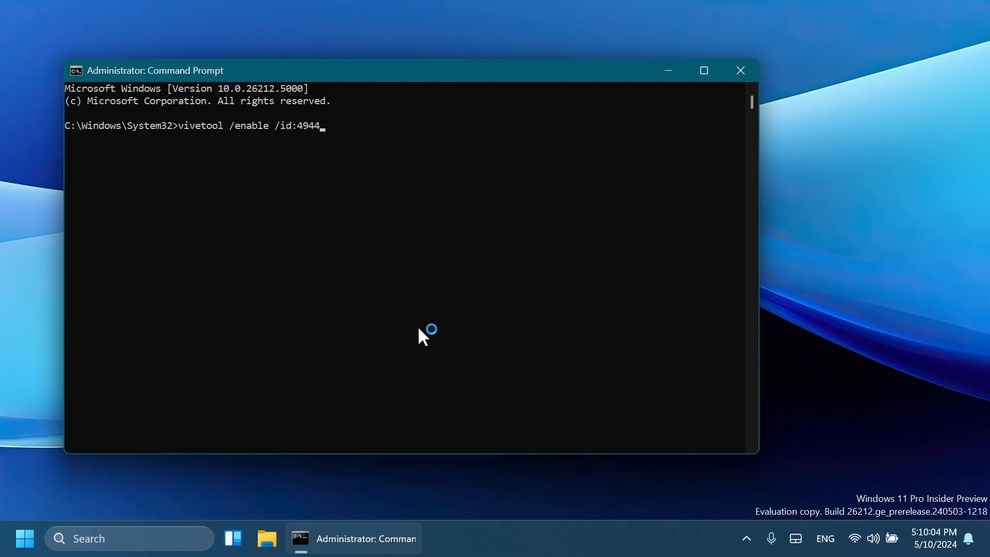
key("Enter")
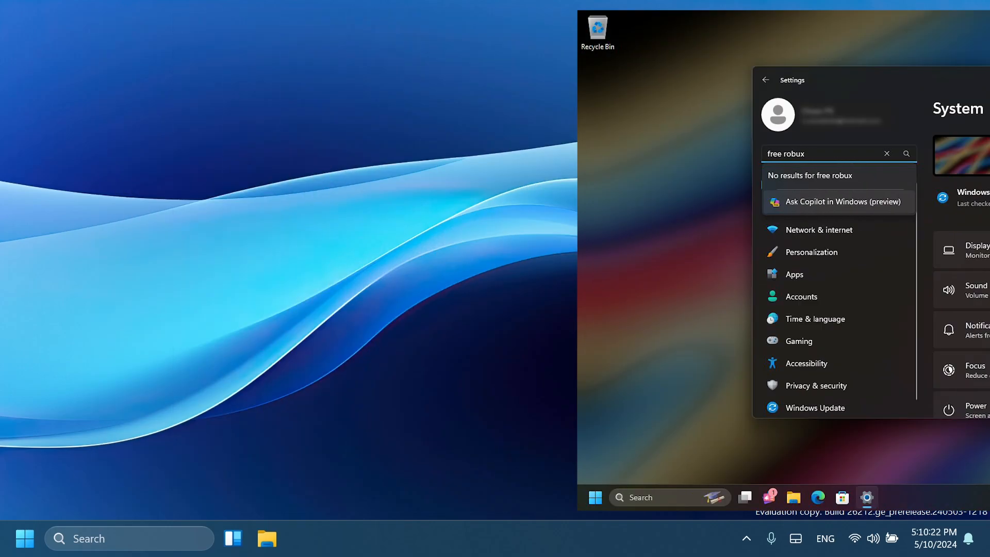
left_click(840, 201)
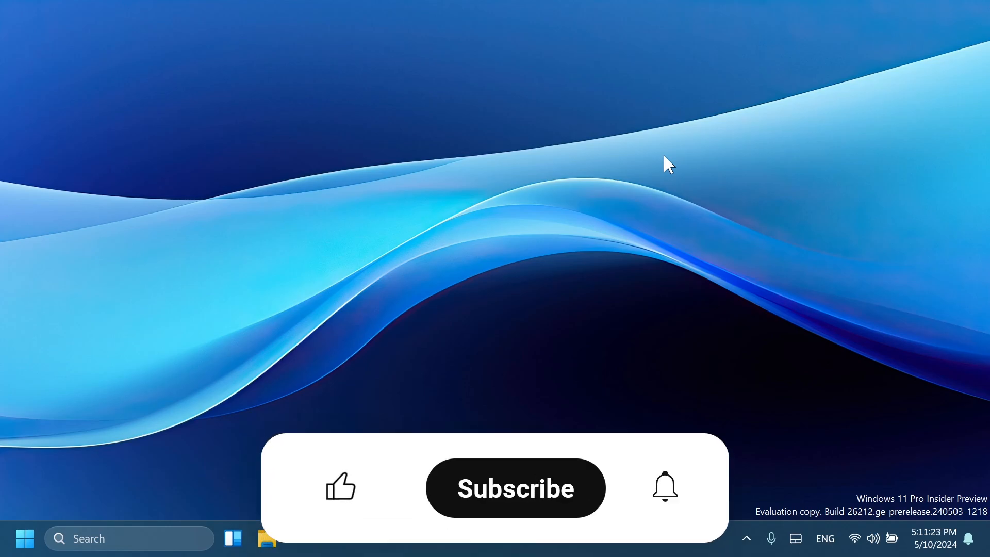
left_click(339, 486)
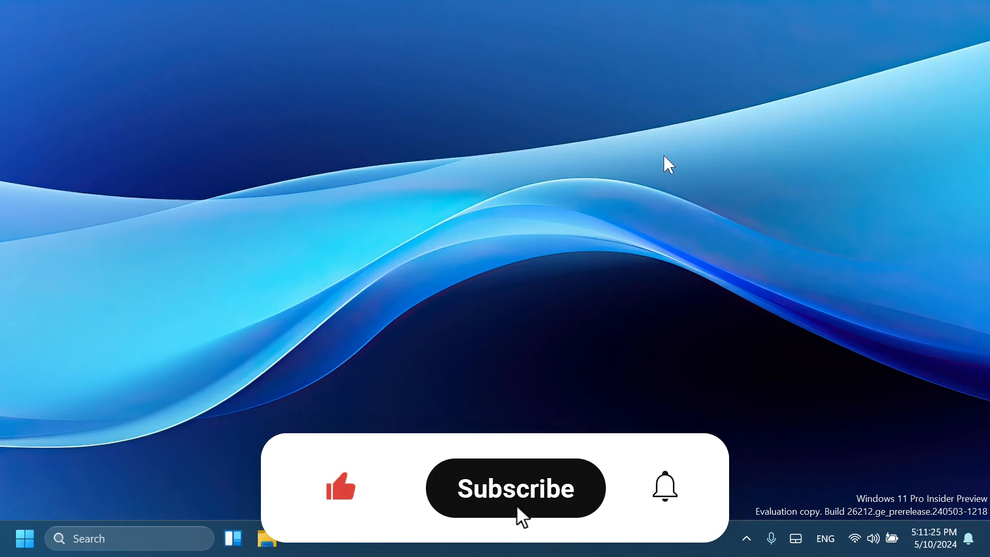
left_click(515, 488)
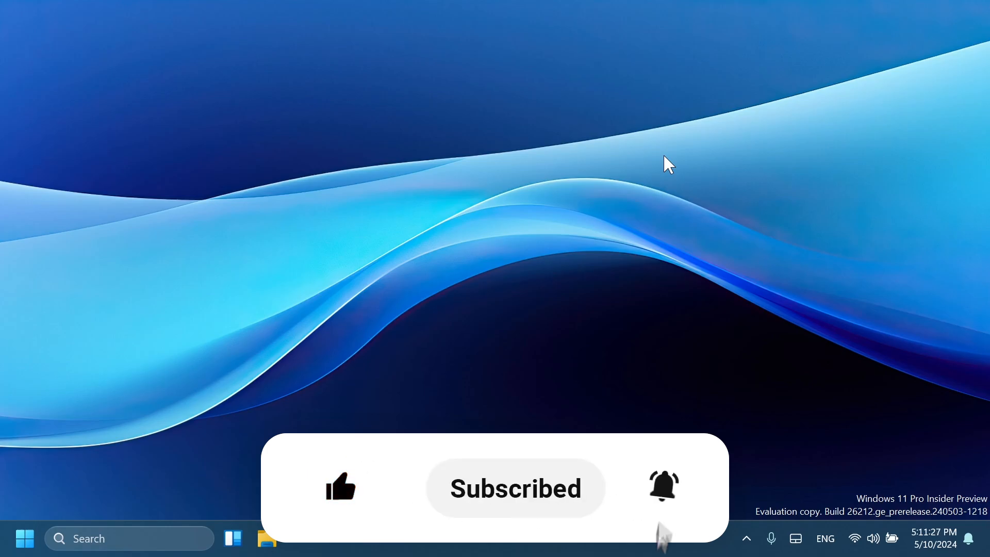